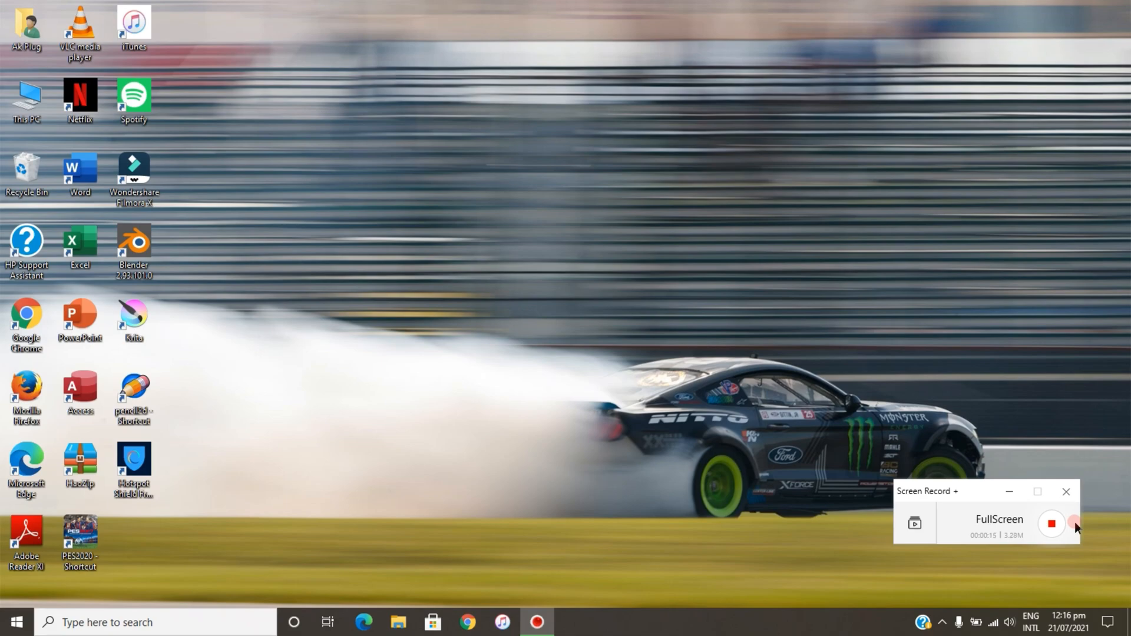
pyautogui.moveTo(873, 469)
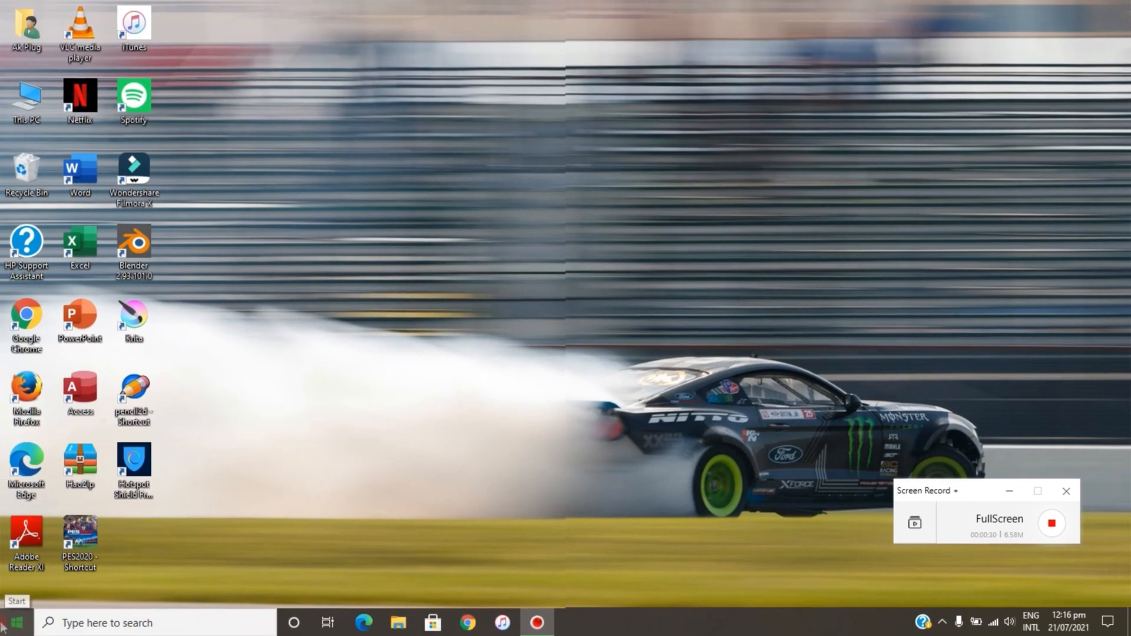
# Search the Start menu for "tas" to find the Task Manager app
pyautogui.click(14, 621)
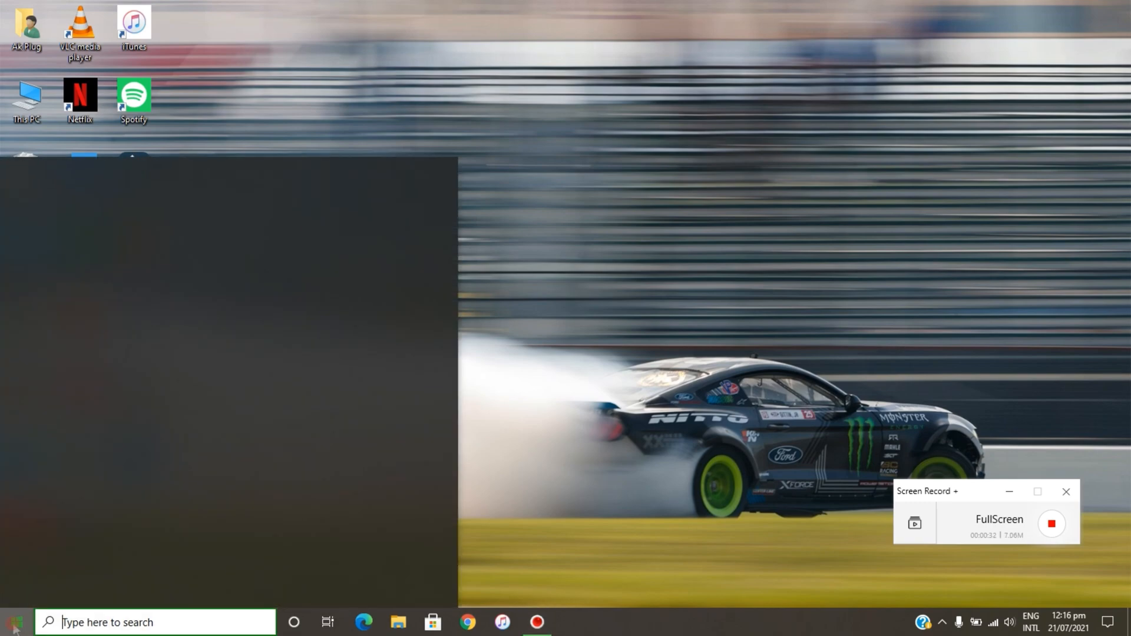
pyautogui.click(11, 622)
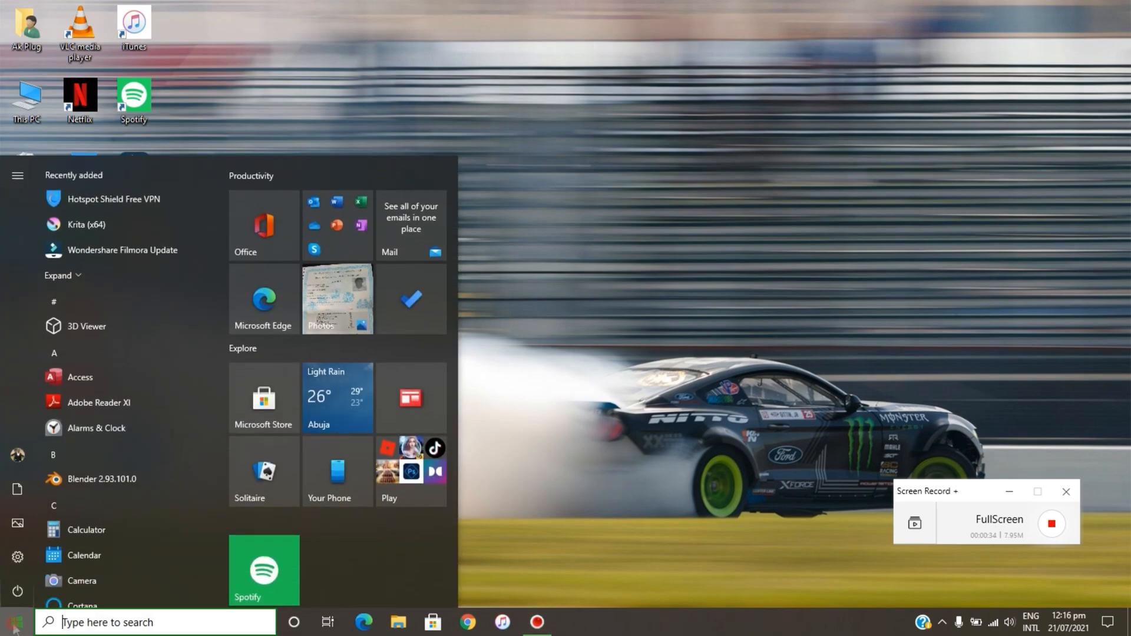
pyautogui.write('tas')
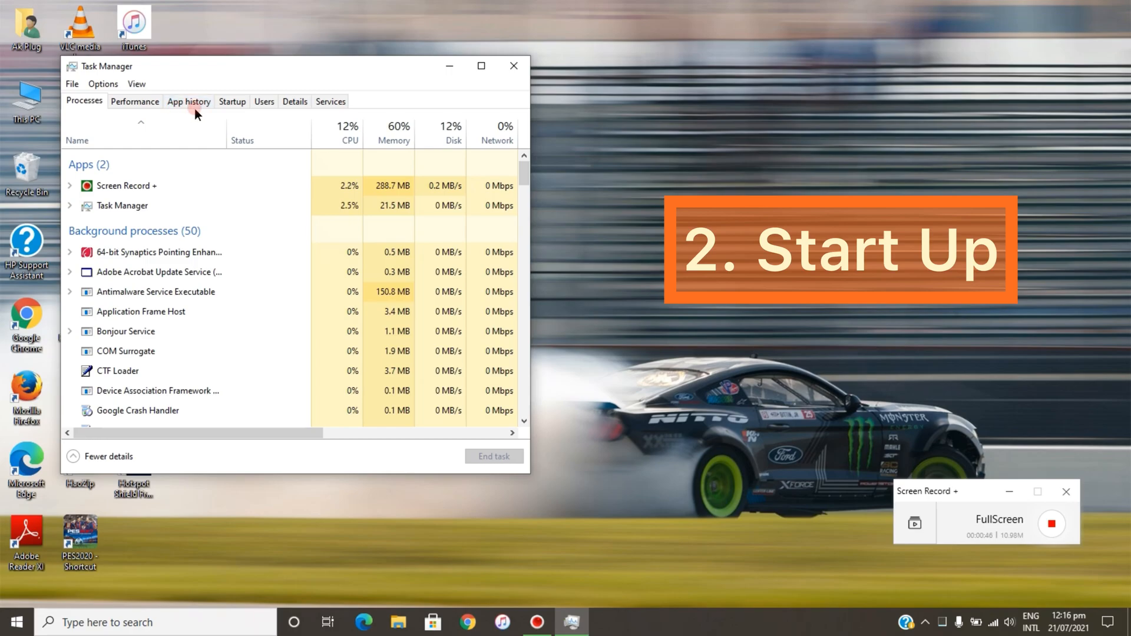
pyautogui.moveTo(232, 101)
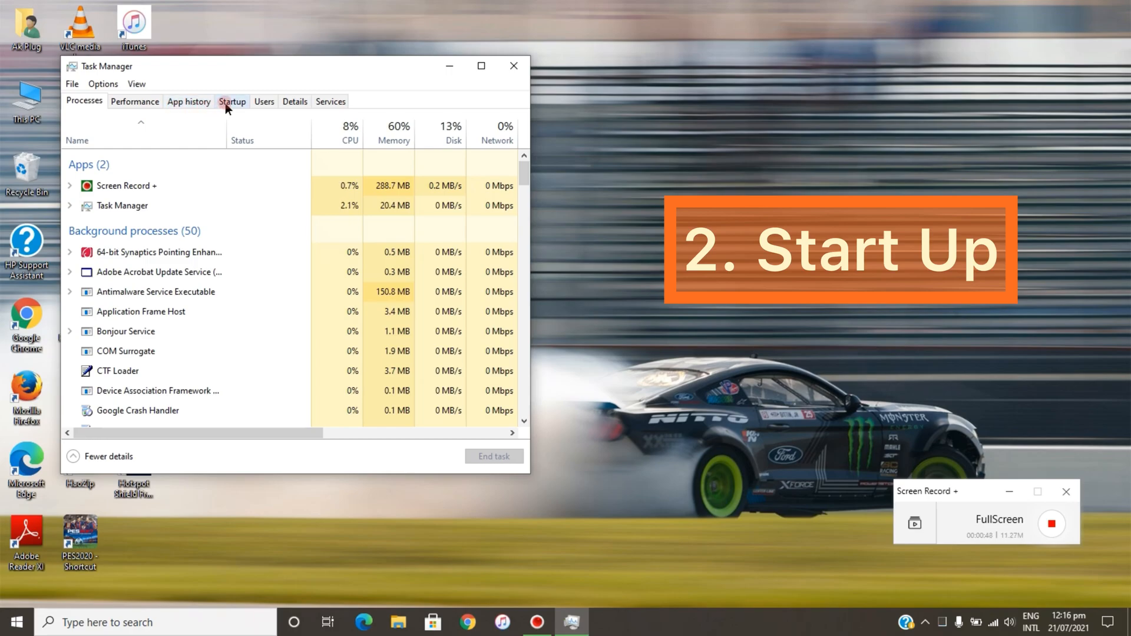
# Disable Spotify's entry in the Startup list so it no longer launches at boot
pyautogui.click(232, 101)
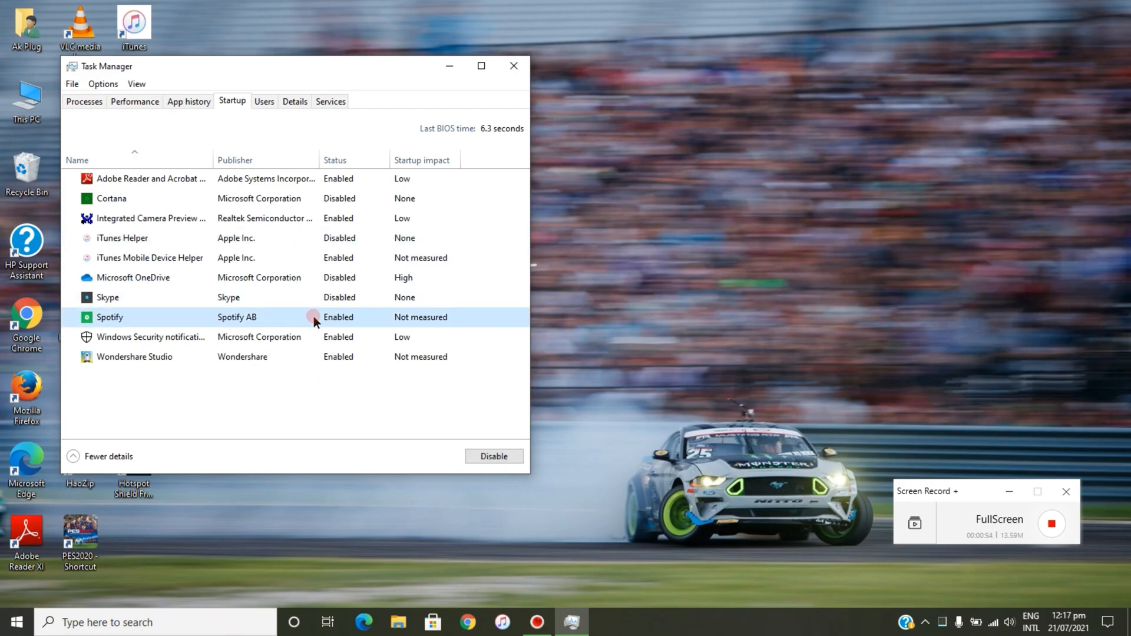
pyautogui.rightClick(109, 317)
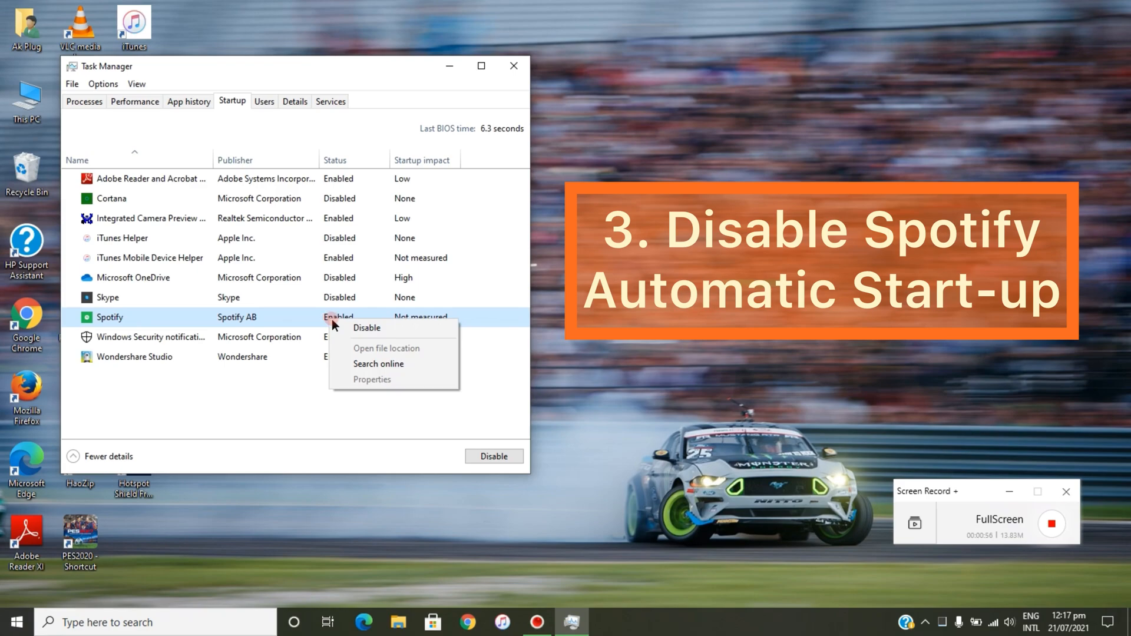
pyautogui.click(366, 328)
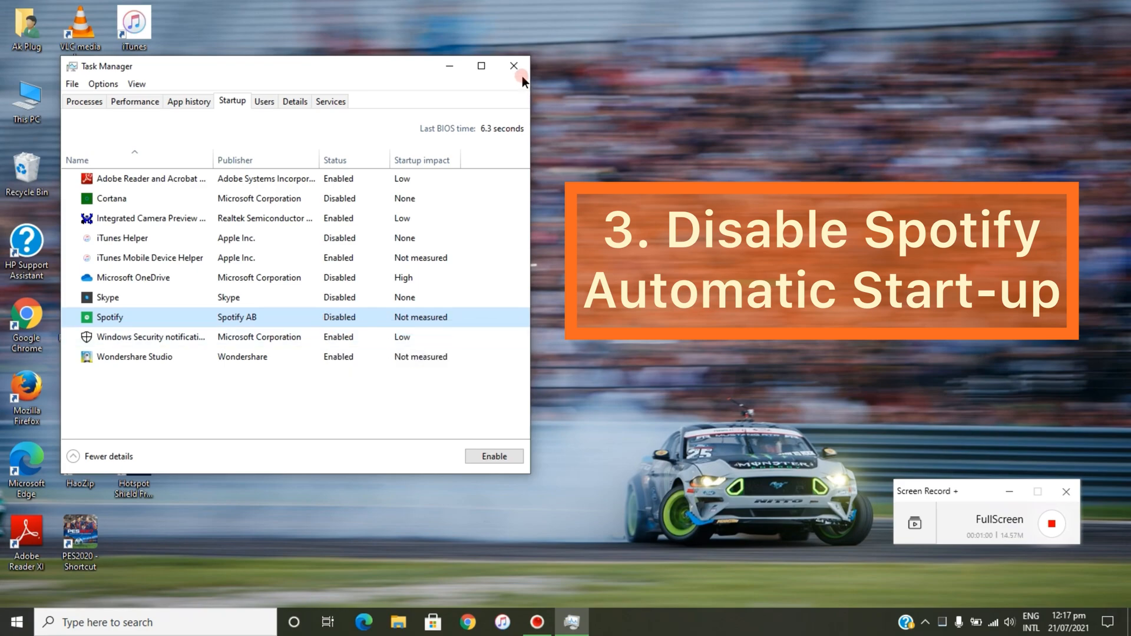
# Close Task Manager and return to the Windows desktop
pyautogui.click(514, 66)
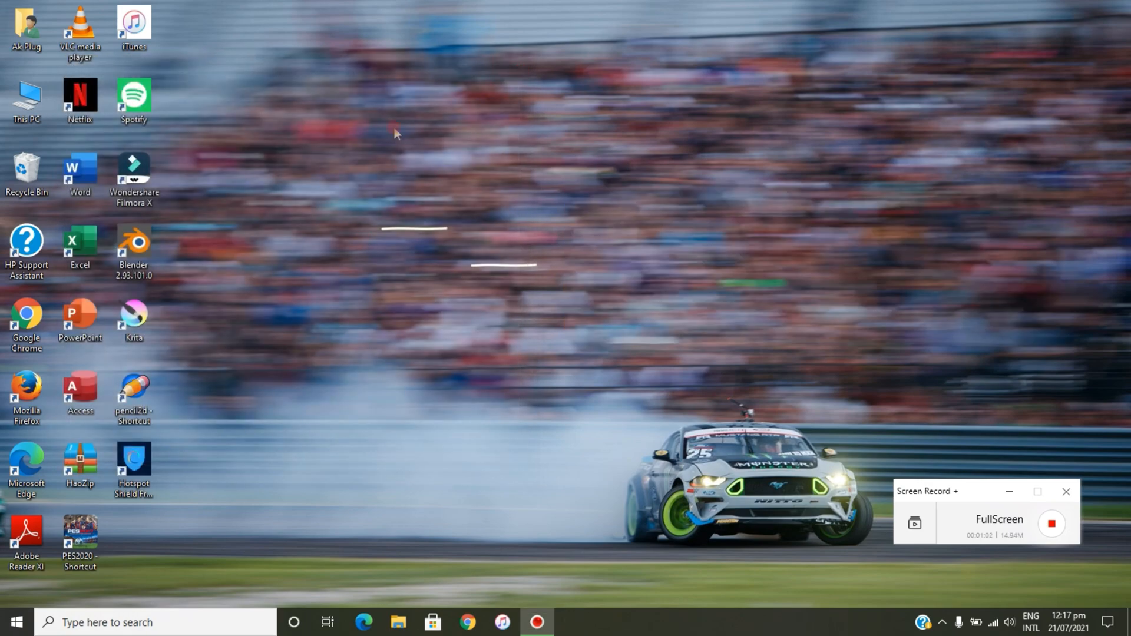
pyautogui.moveTo(339, 267)
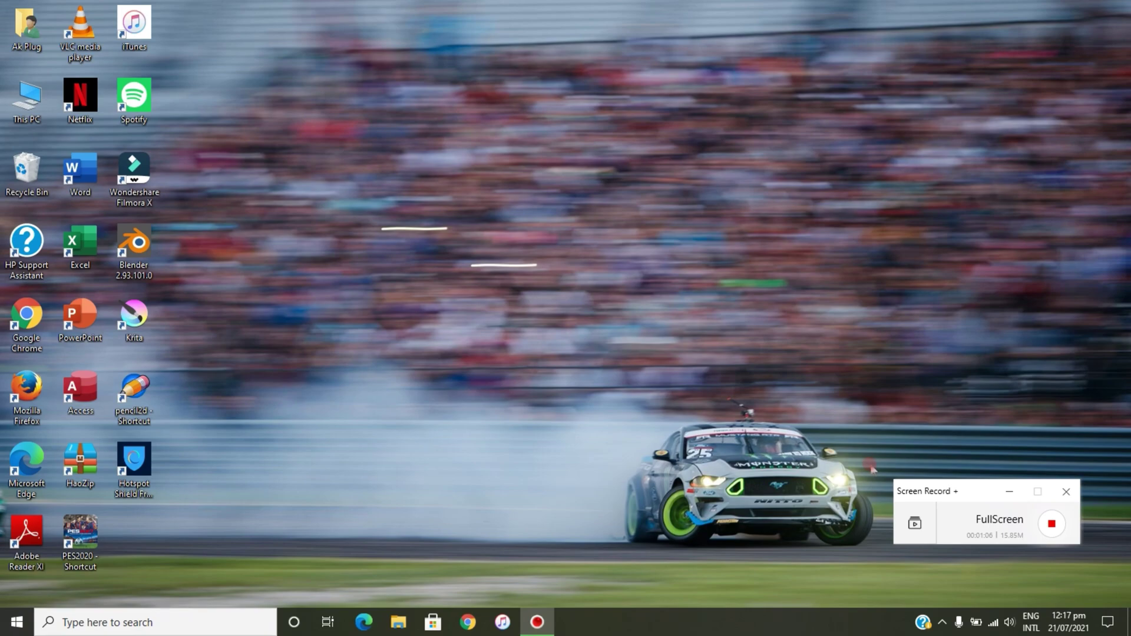
pyautogui.click(1049, 523)
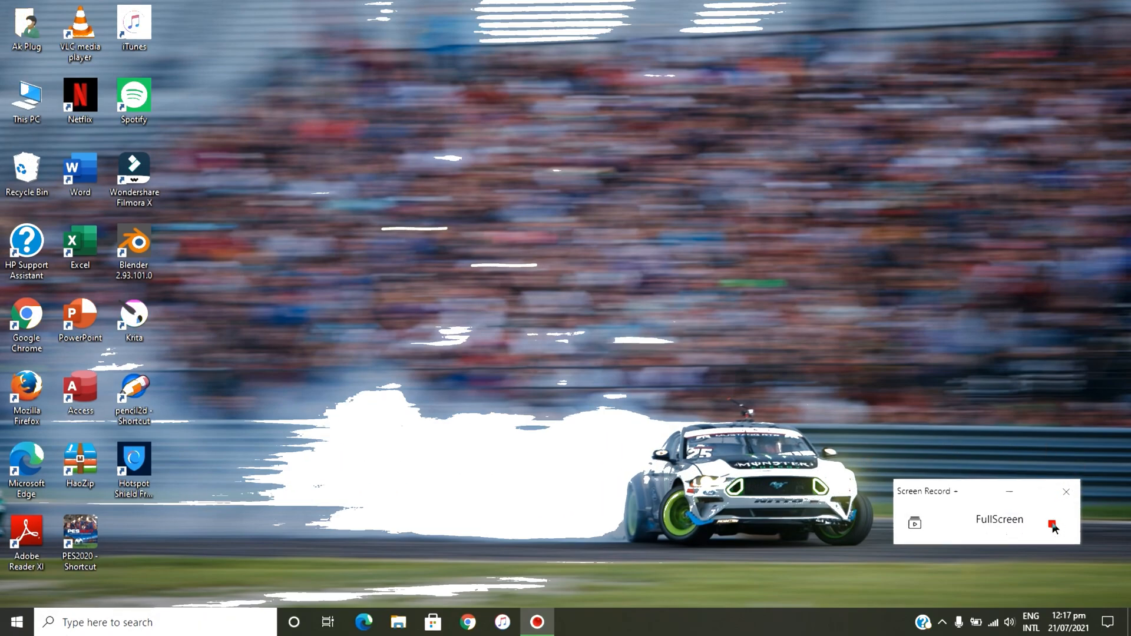